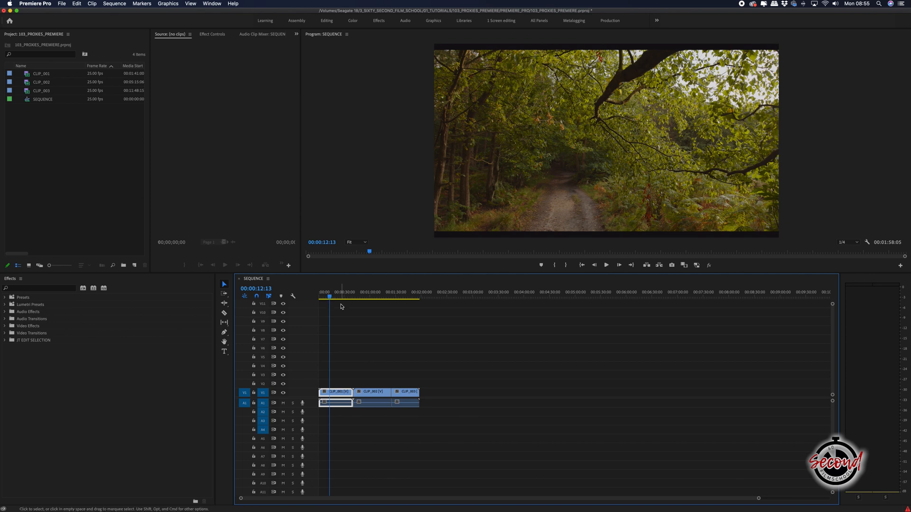
- Select CLIP_001 through CLIP_003 in the Project panel and show their Proxy options
{"action": "left_click", "coordinate": [41, 73]}
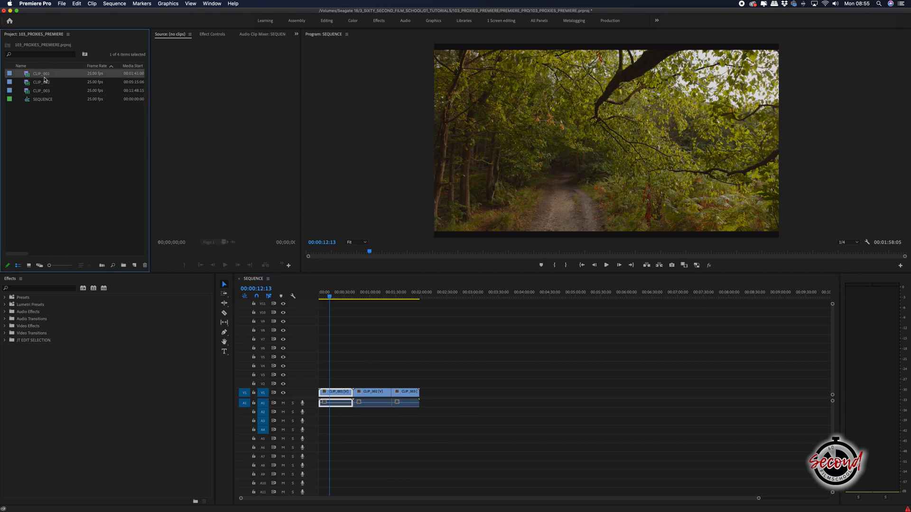
{"action": "right_click", "coordinate": [41, 90]}
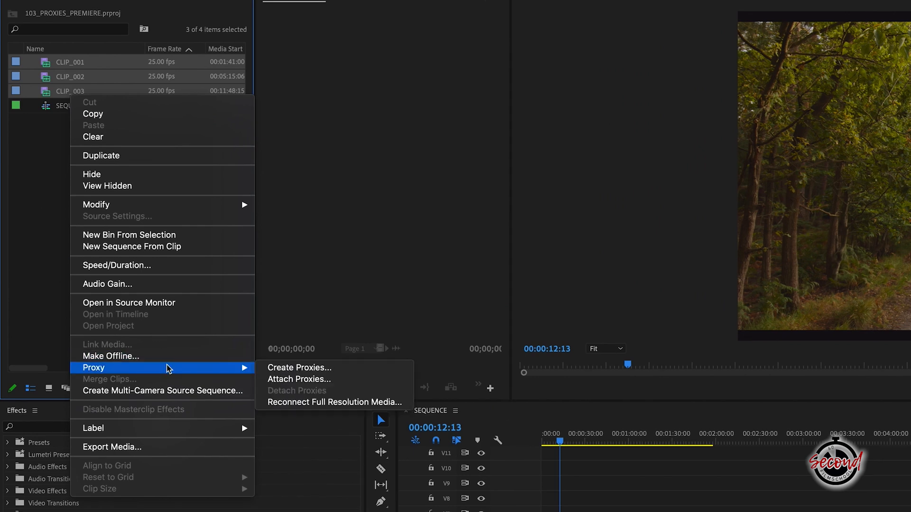
- Create proxies with Format H.264 and the H.264 Low Resolution Proxy preset, next to original media
{"action": "left_click", "coordinate": [299, 368]}
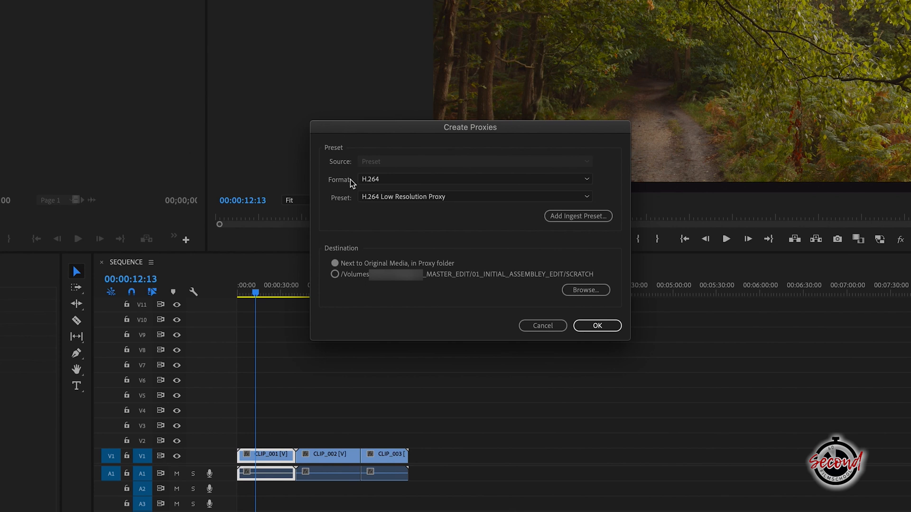
{"action": "left_click", "coordinate": [473, 179]}
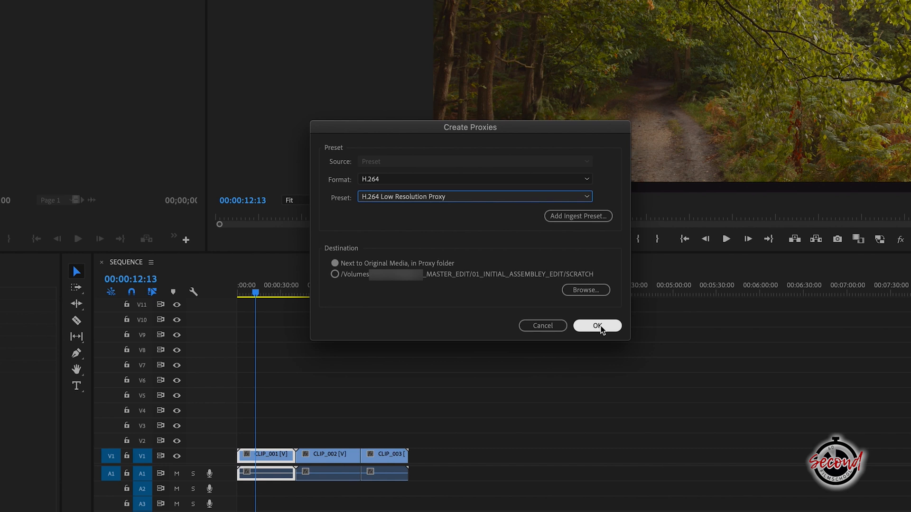
{"action": "left_click", "coordinate": [597, 326]}
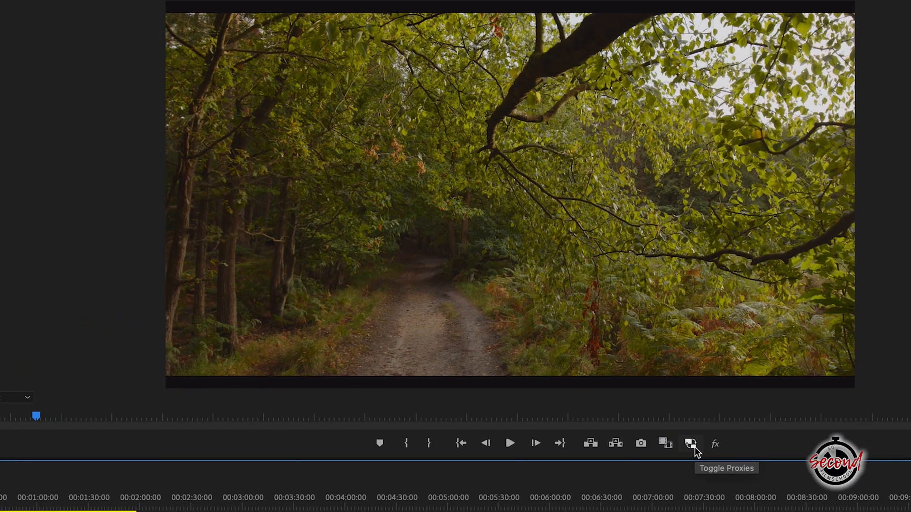
- Enable Toggle Proxies in the Program monitor so the sequence plays from proxies
{"action": "left_click", "coordinate": [690, 444]}
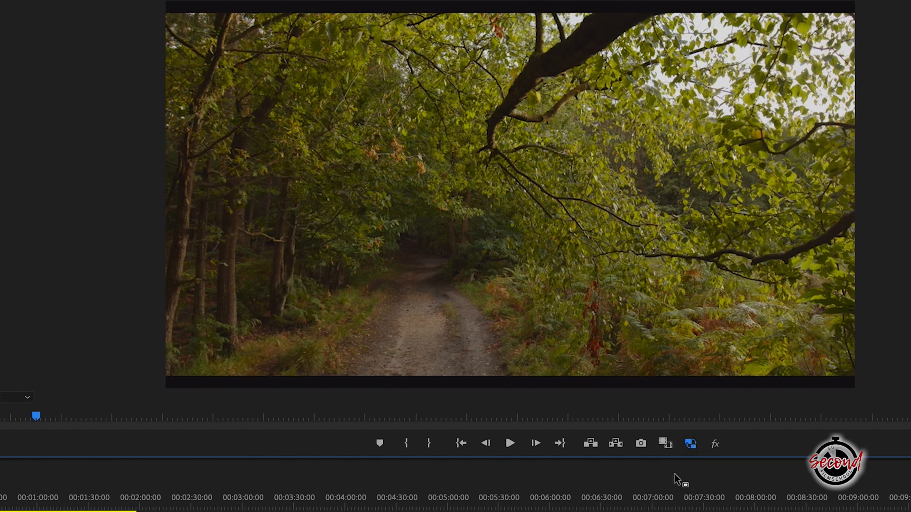